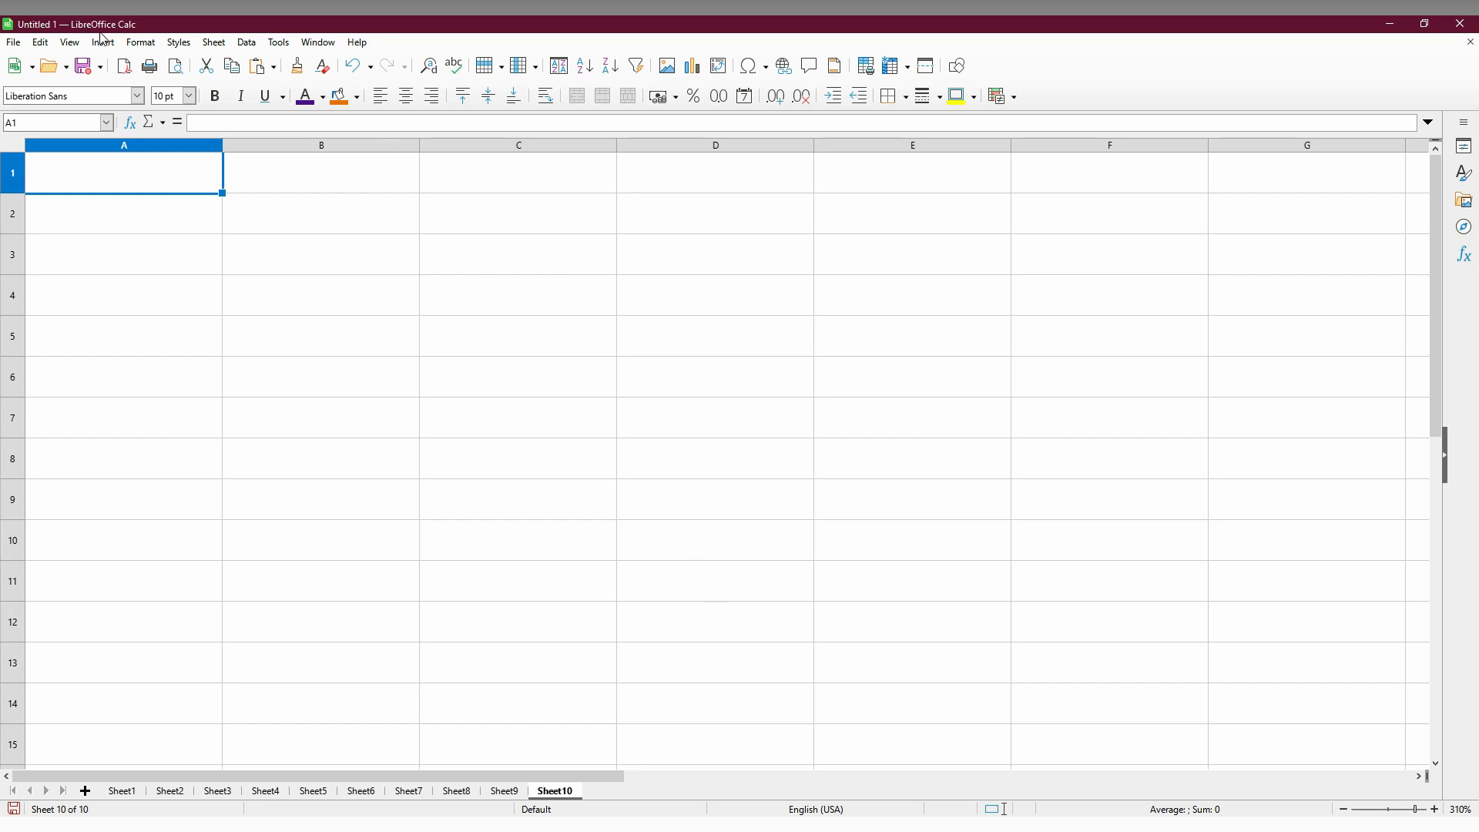
# Step: Insert photo 18 from the Downloads > apps 2 folder into the sheet
pyautogui.click(102, 41)
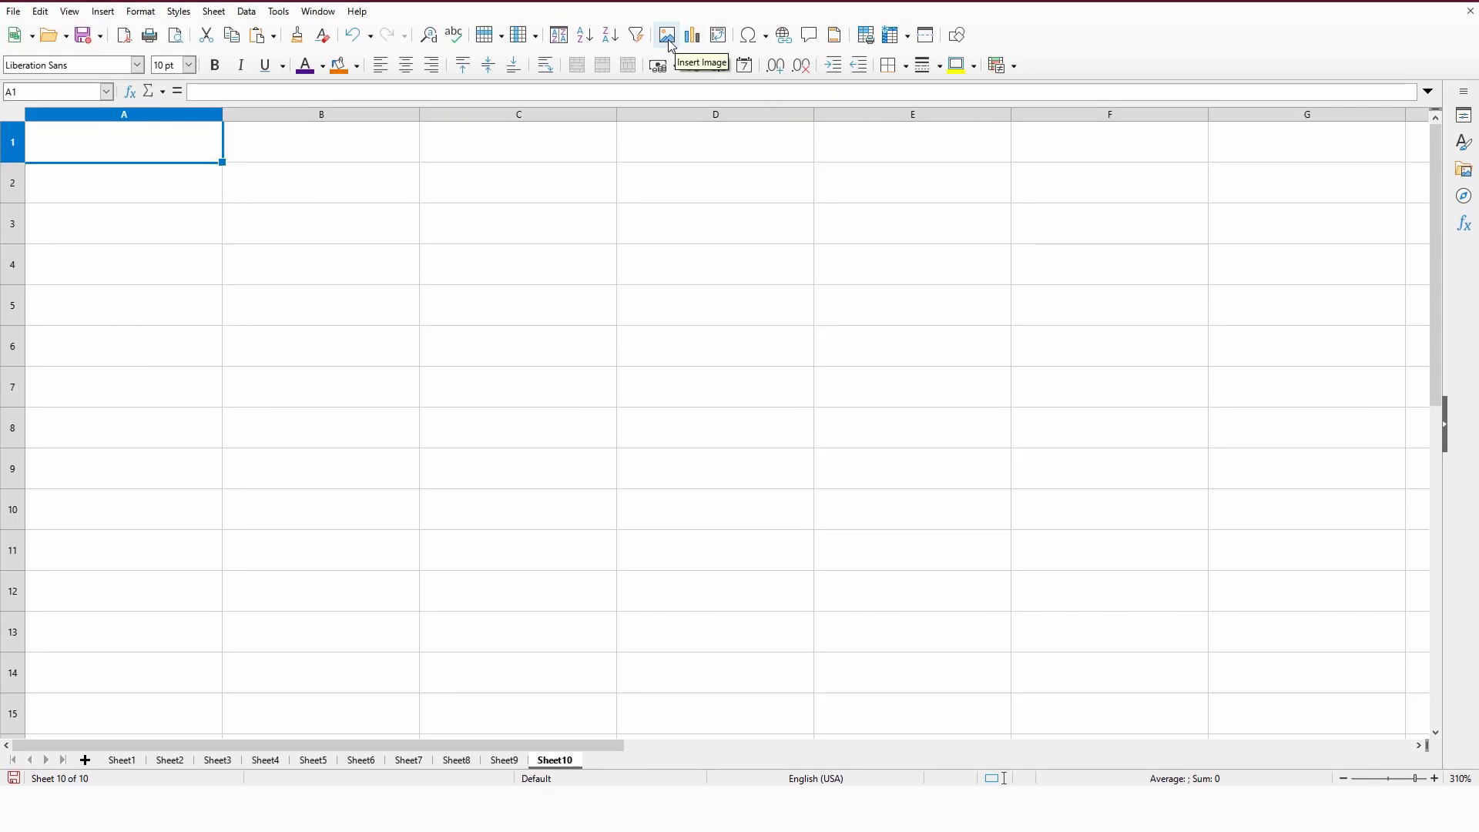
pyautogui.click(666, 36)
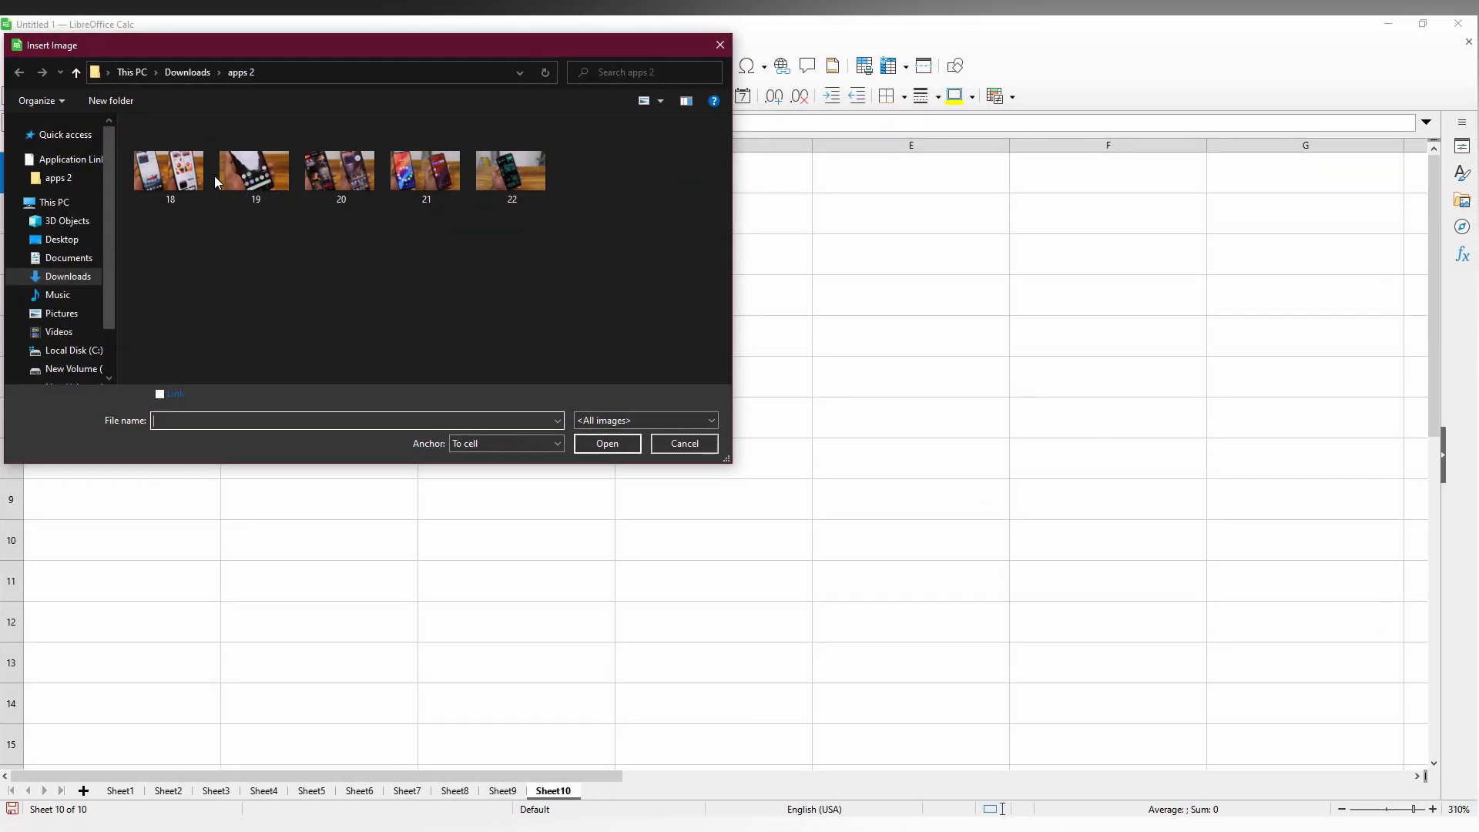
pyautogui.click(169, 171)
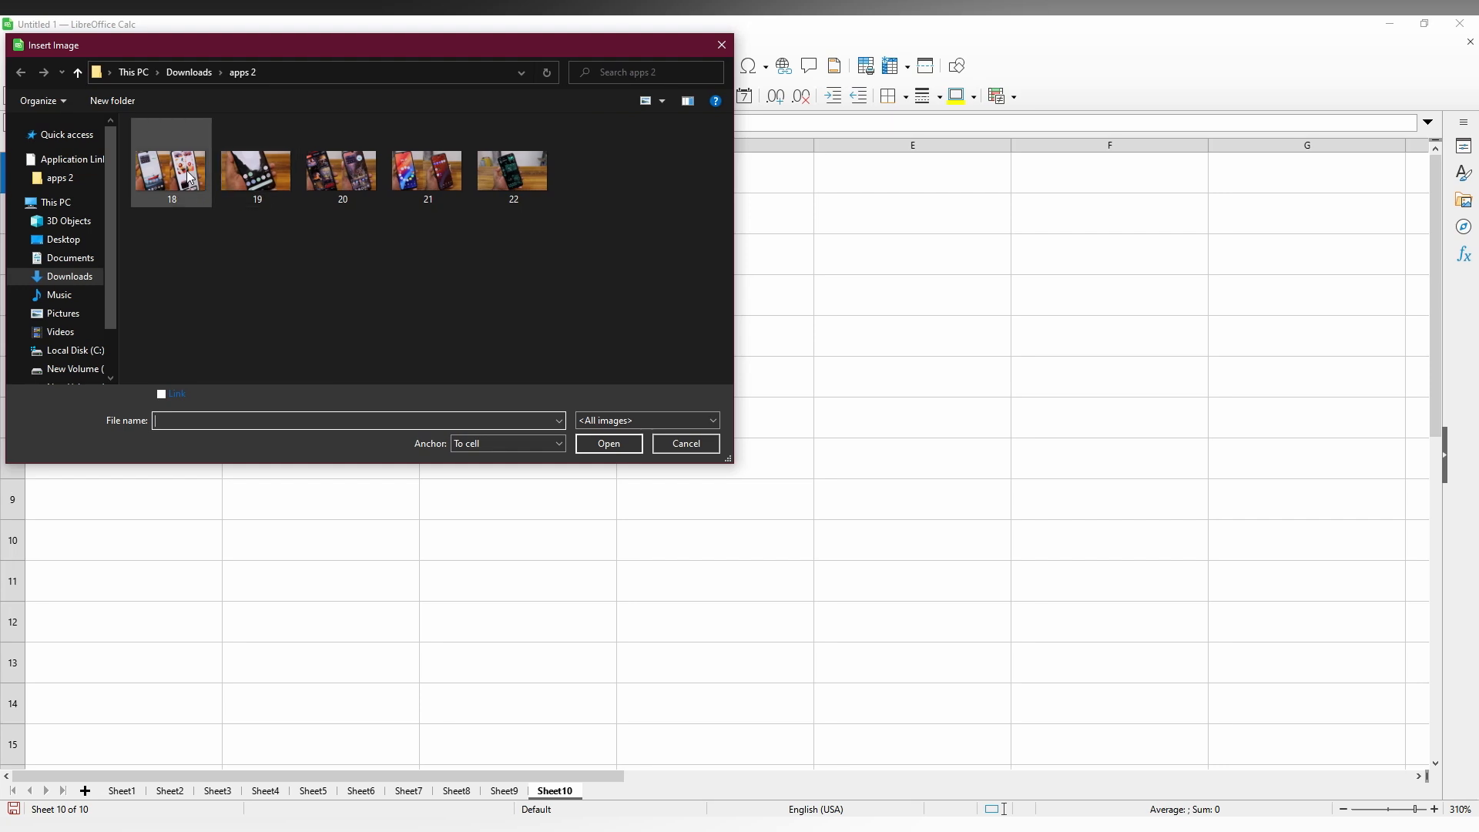
pyautogui.doubleClick(169, 165)
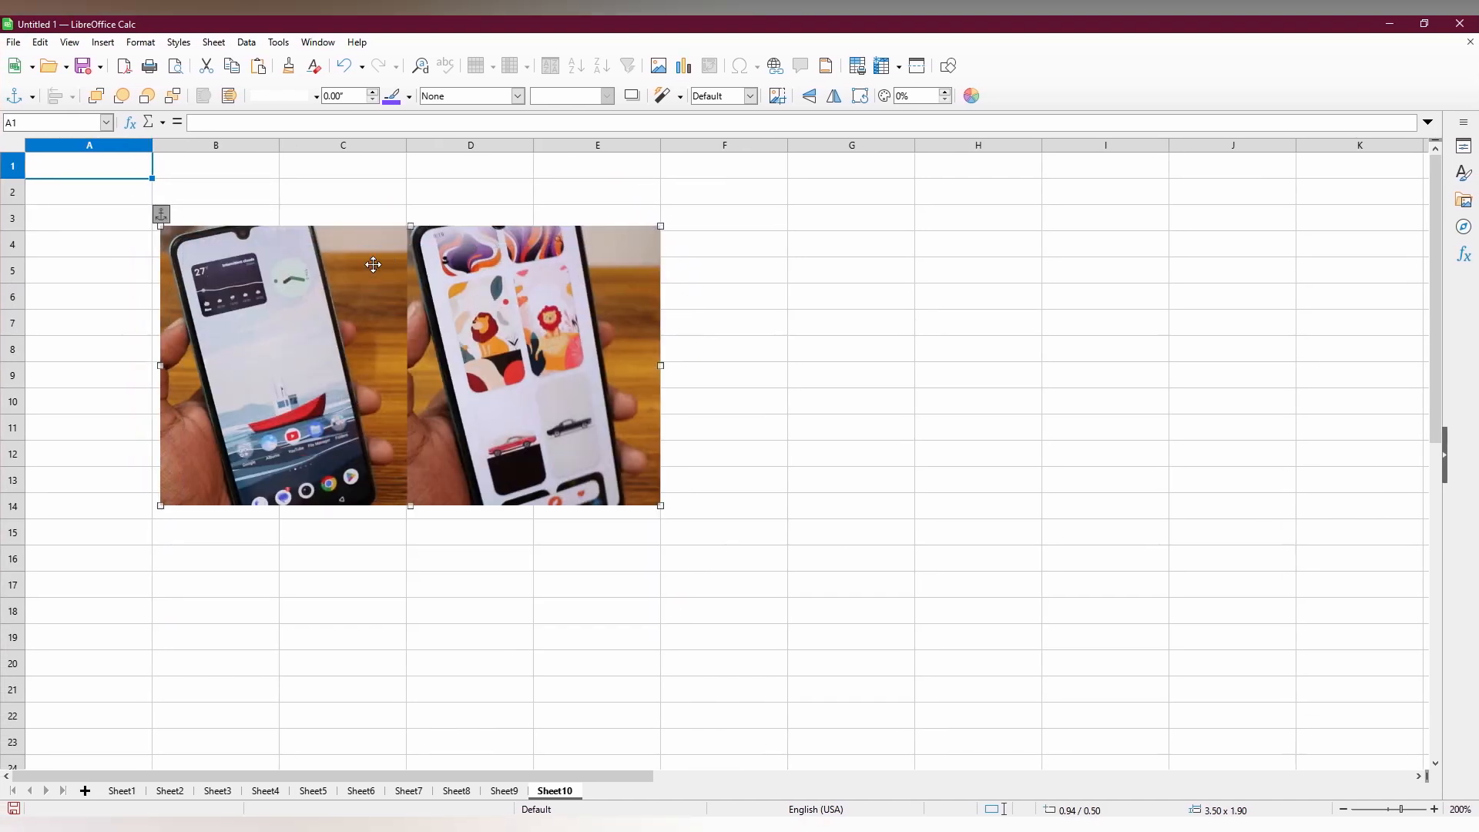
pyautogui.moveTo(556, 373)
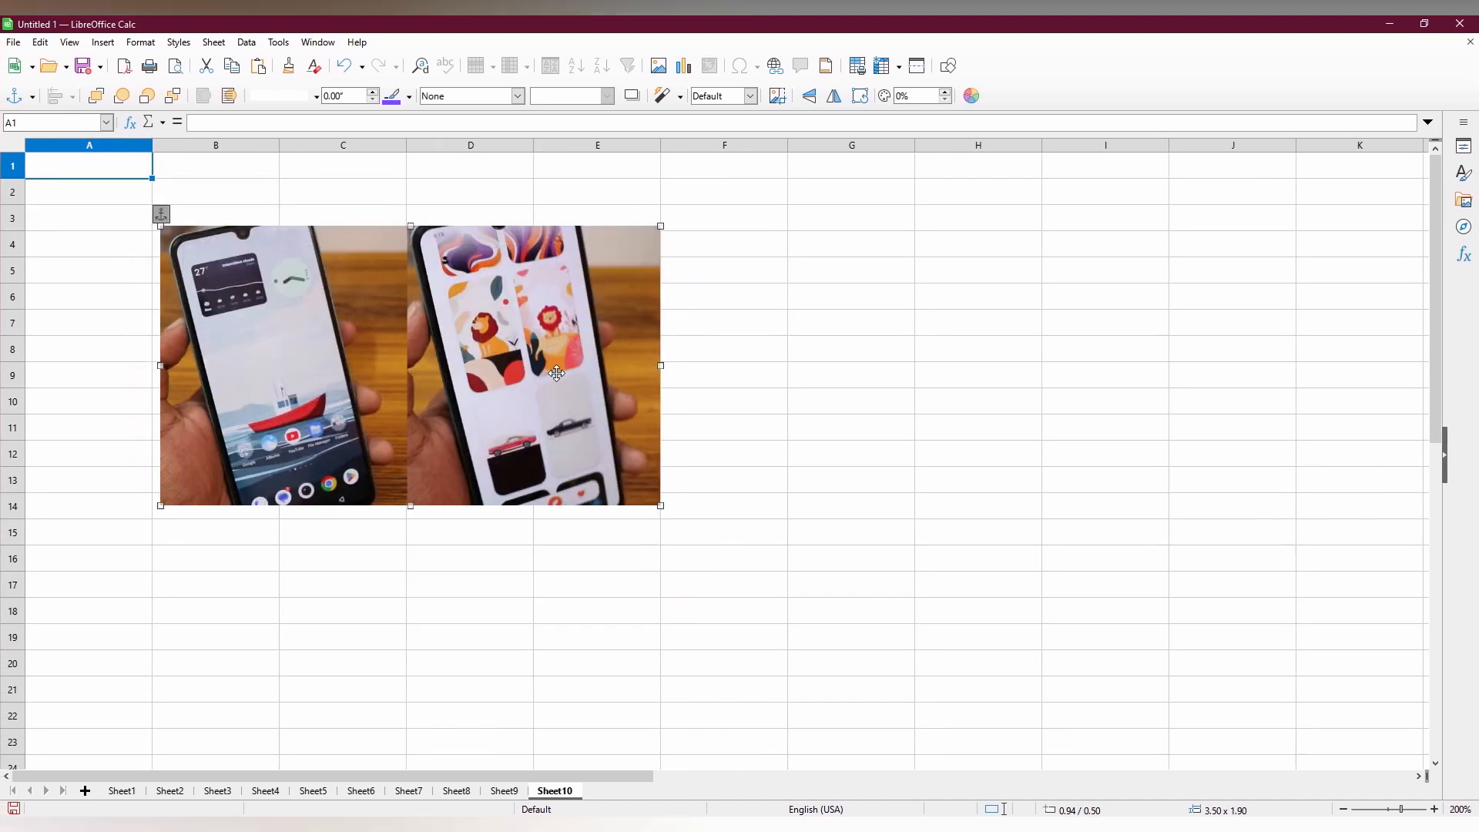
pyautogui.rightClick(557, 373)
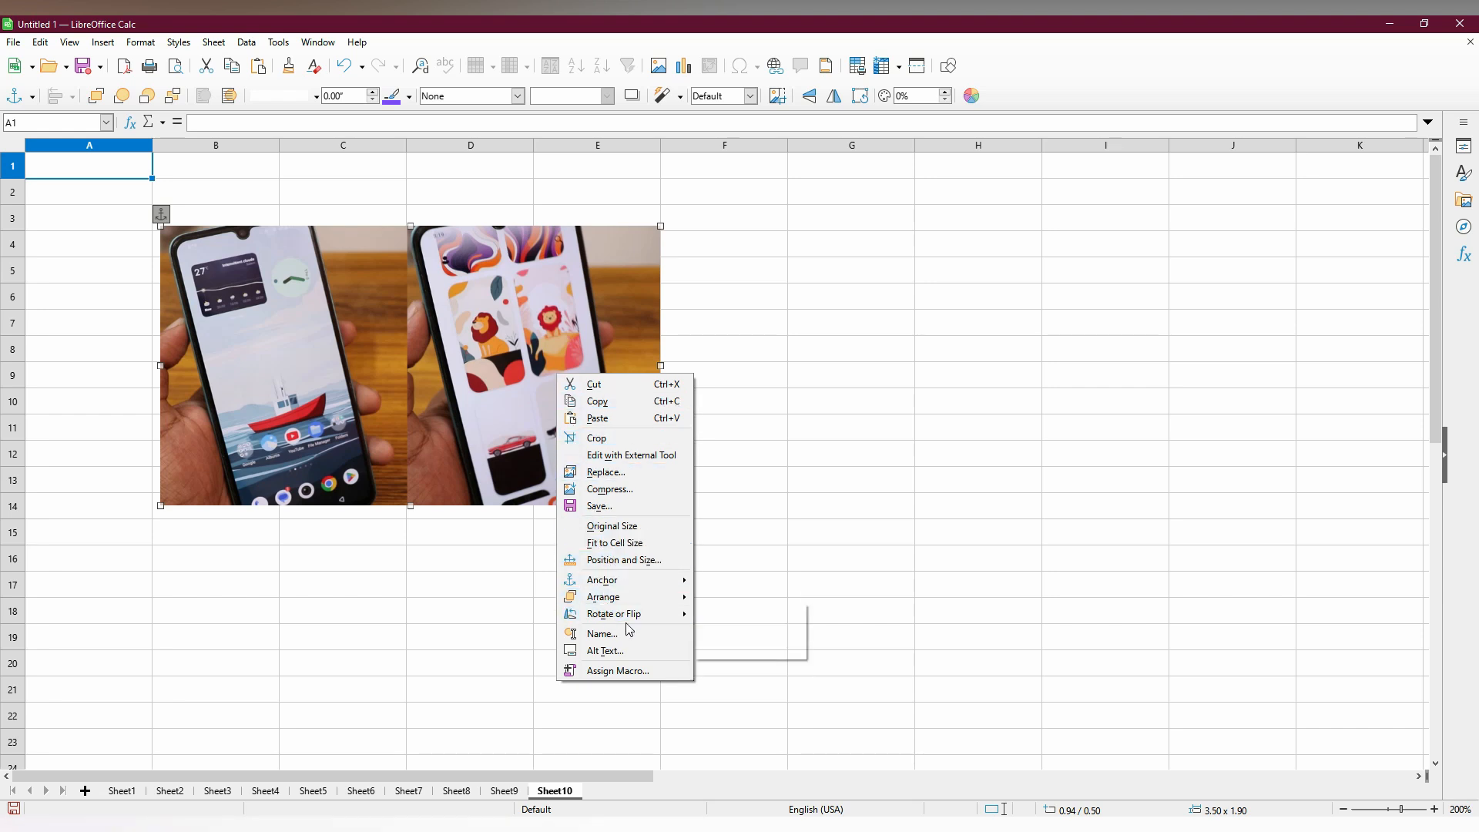
pyautogui.moveTo(613, 615)
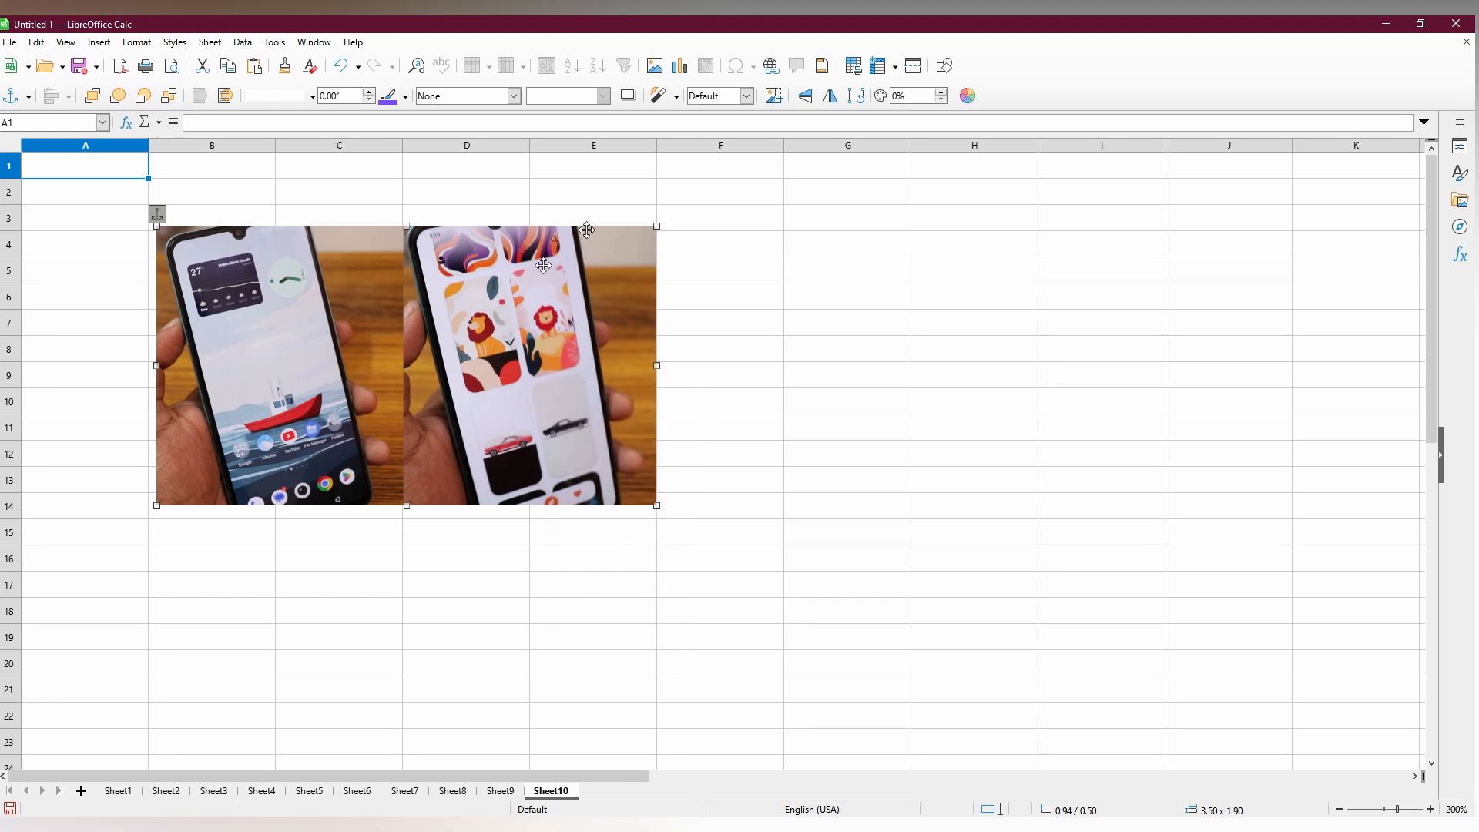
# Step: Set the selected phone photo's image mode to Black/White
pyautogui.click(725, 95)
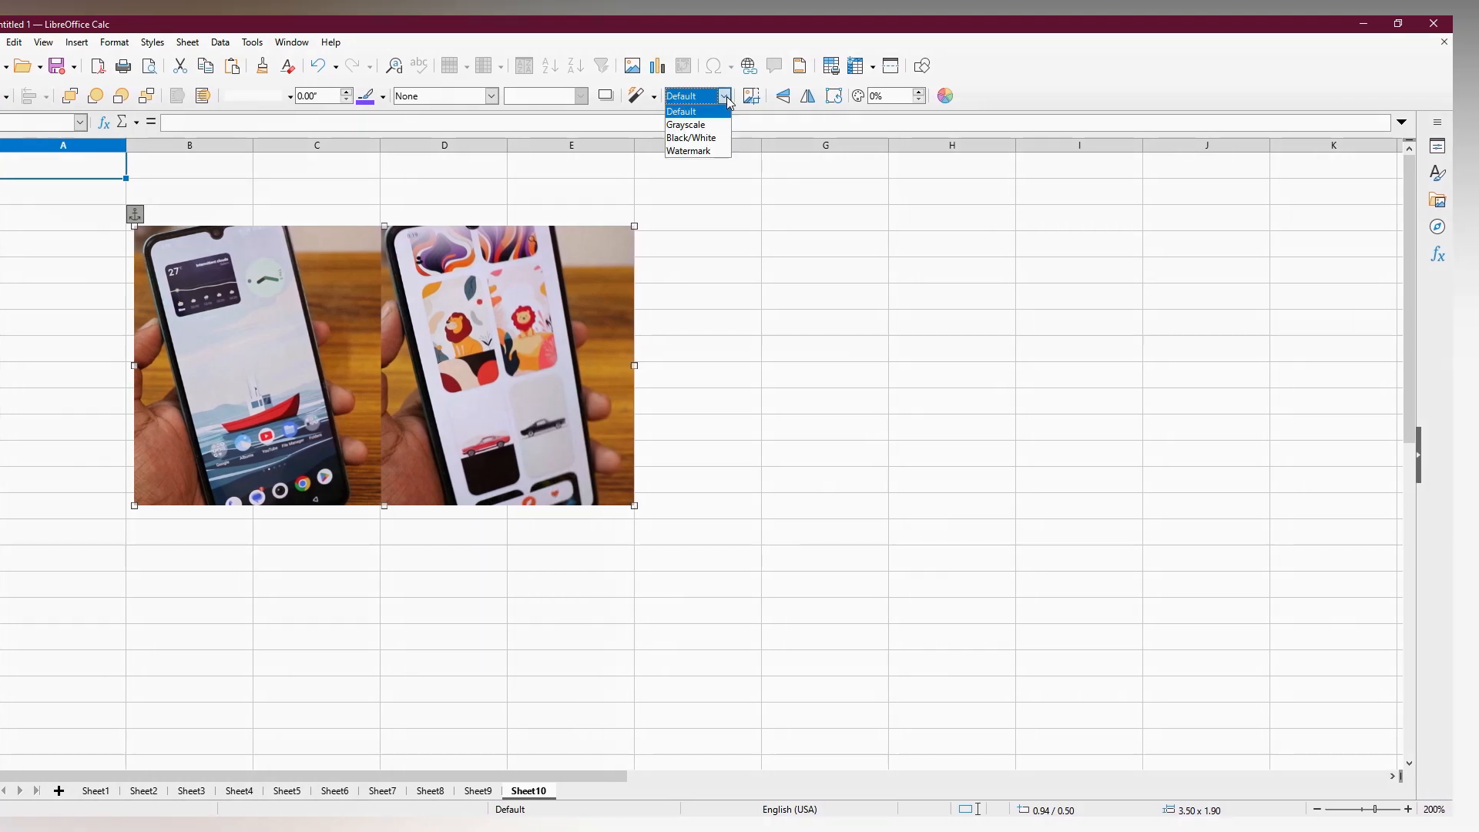
pyautogui.click(691, 137)
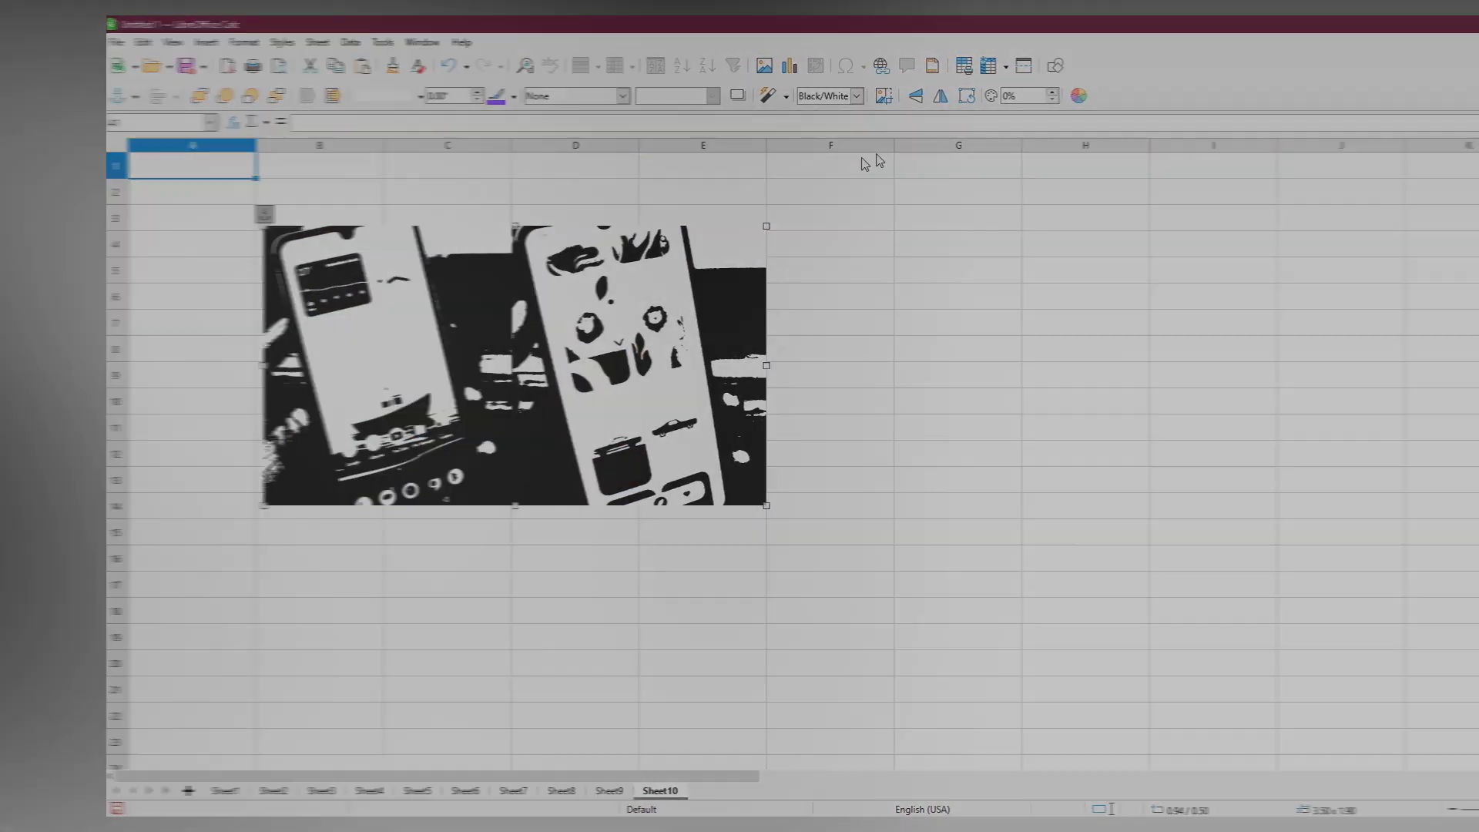